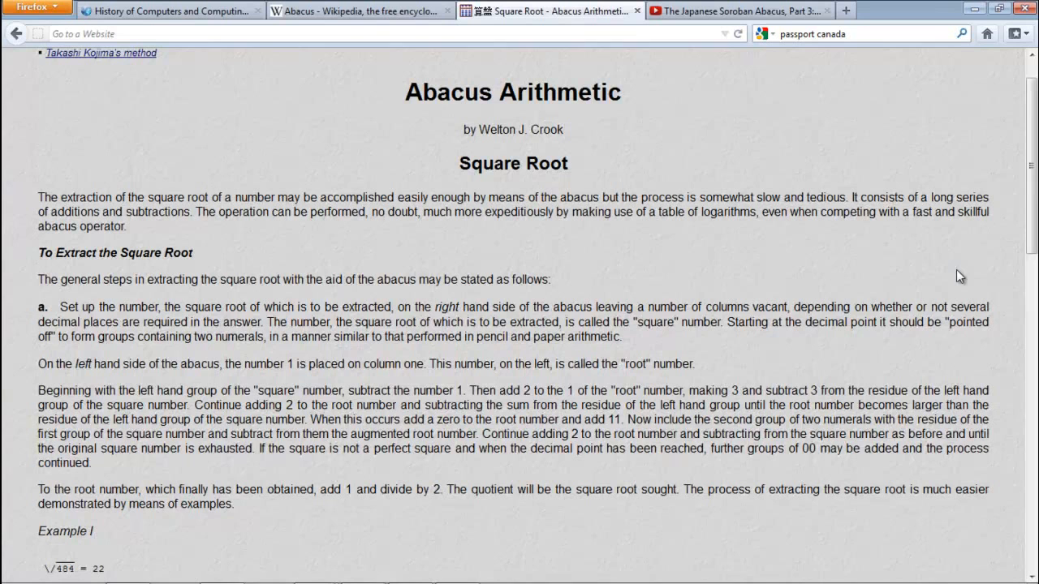
mouse_move(565, 306)
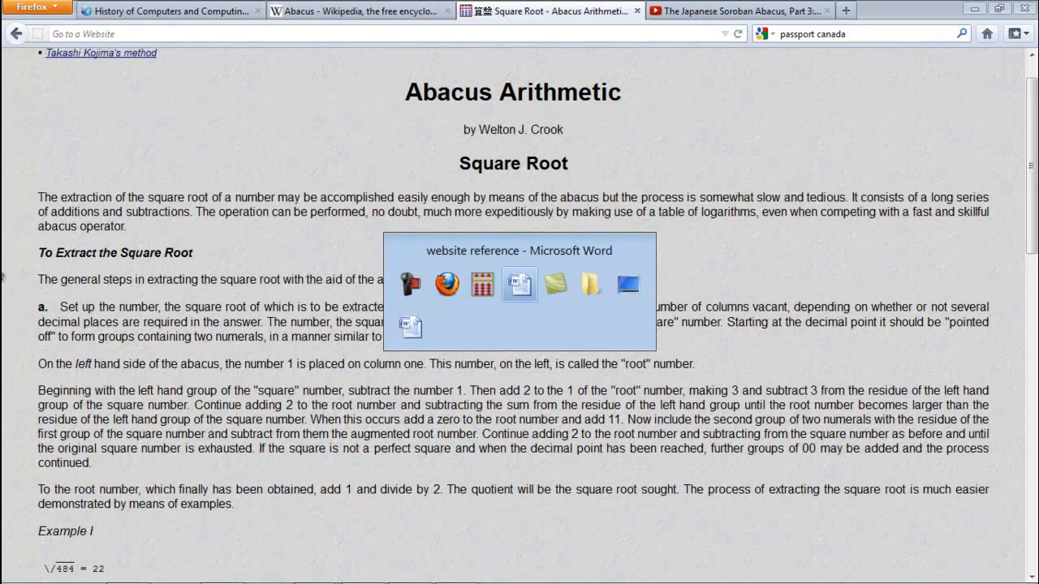
- Show the Word website reference with the soroban page URL, then return to Abacus
left_click(520, 285)
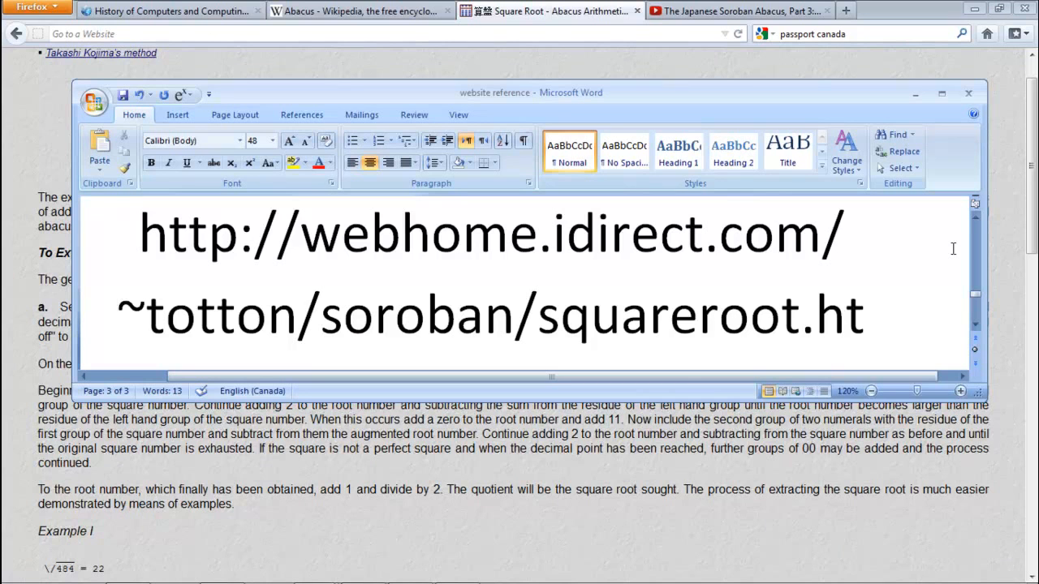
left_click(118, 315)
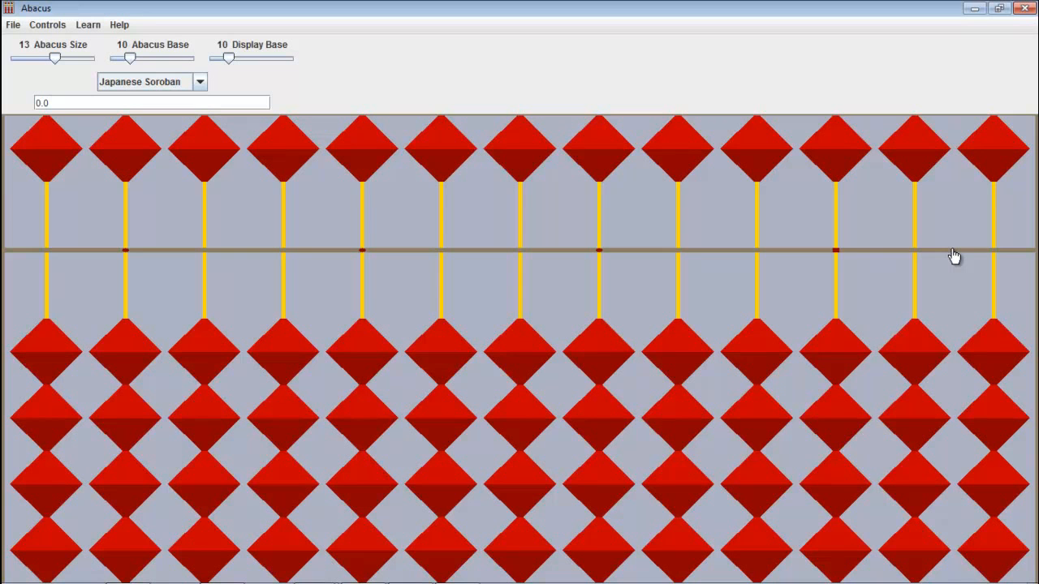
mouse_move(931, 274)
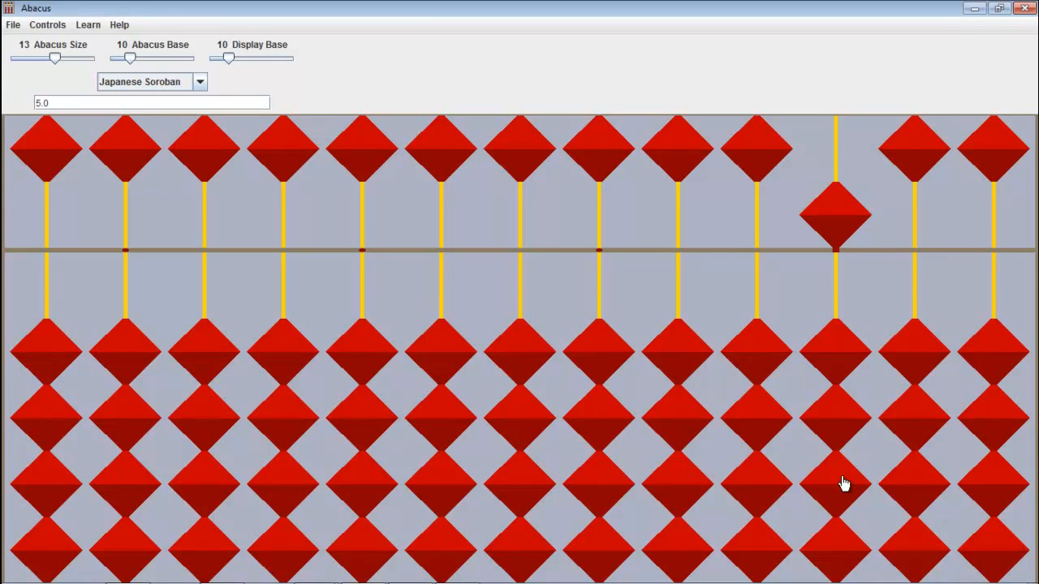
- Put 9 on the units rod and clear the leftmost rod, reading 9.0
left_click(836, 483)
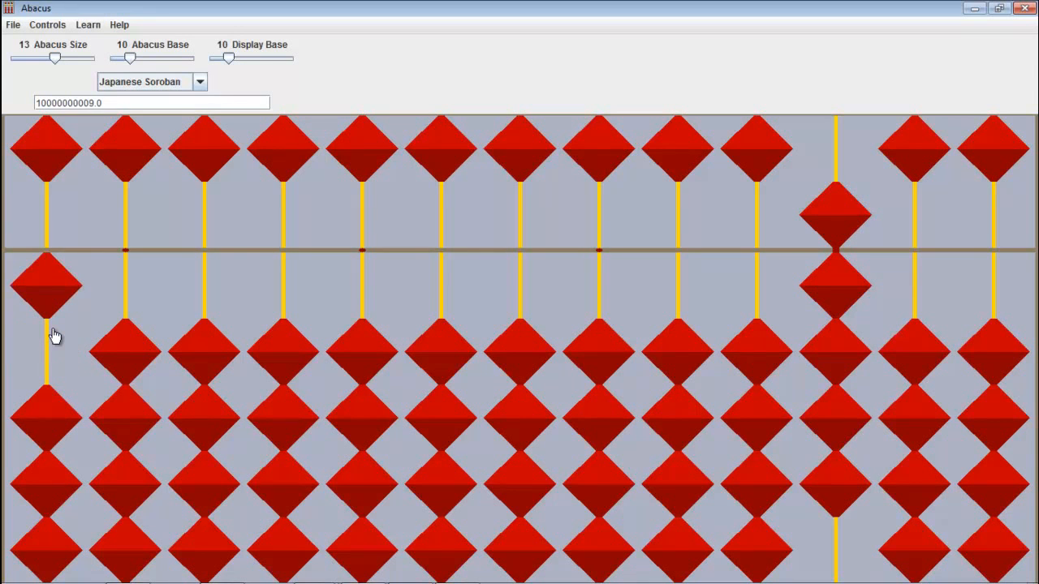
left_click(47, 284)
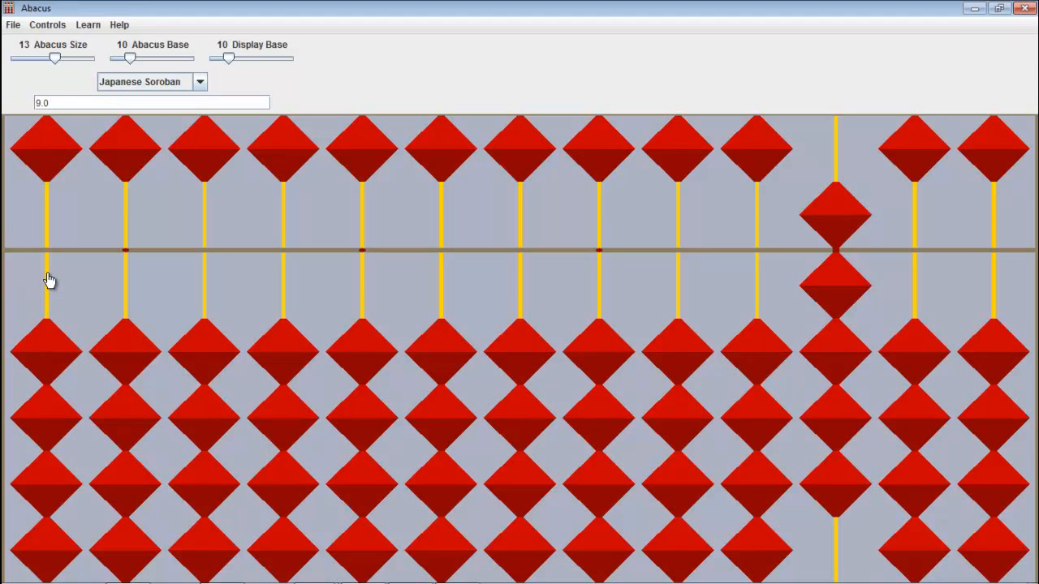
mouse_move(151, 261)
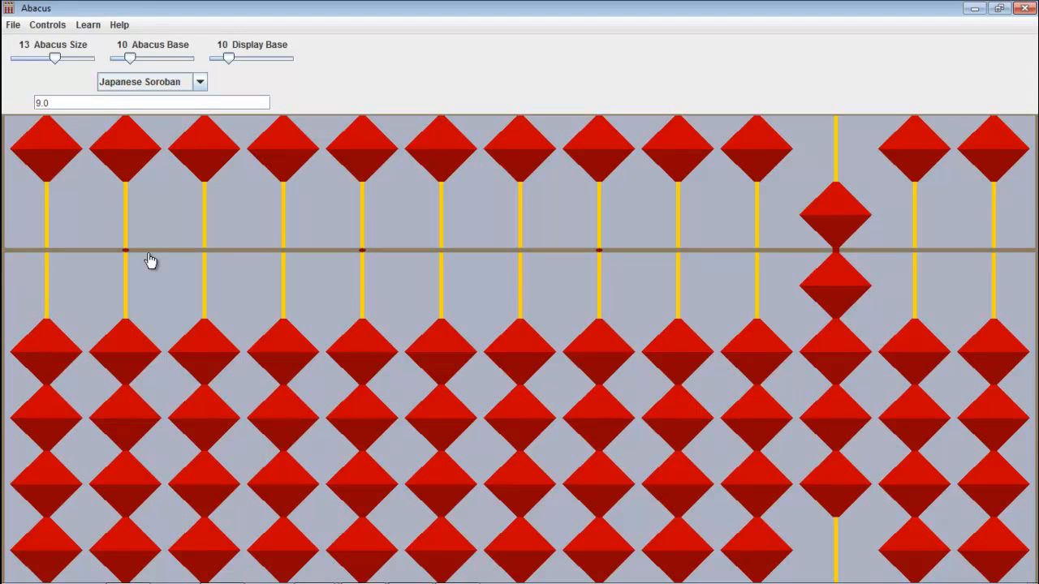
mouse_move(315, 318)
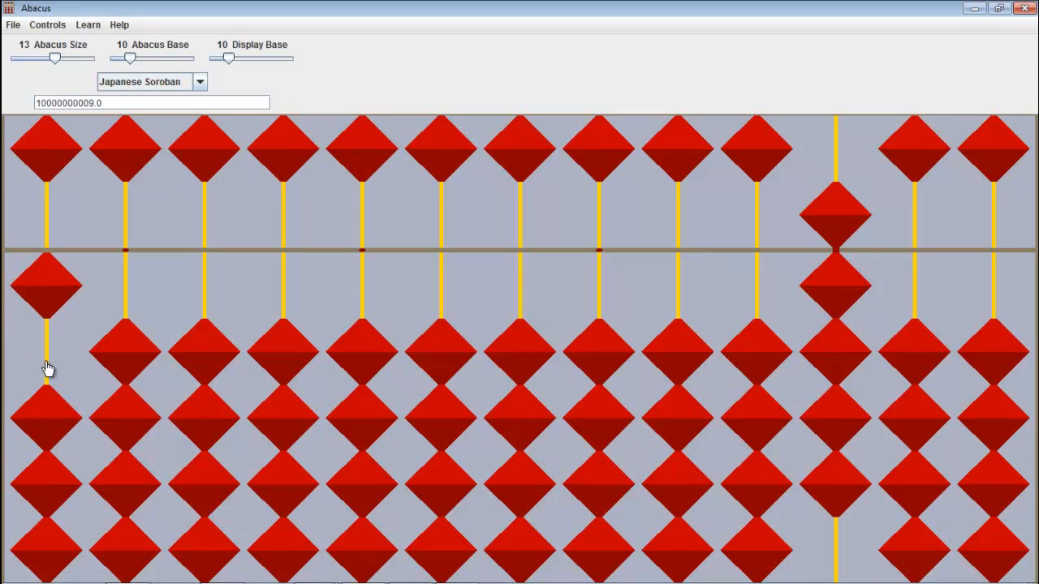
mouse_move(856, 510)
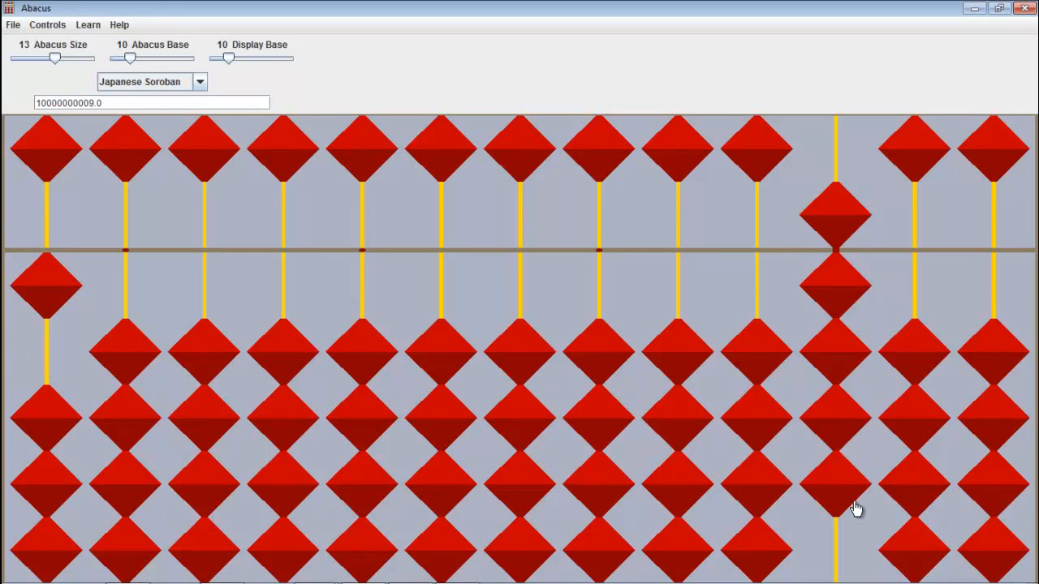
- Subtract 1, 3 and 5 from 9 and set the leftmost rod to root 3
left_click(836, 487)
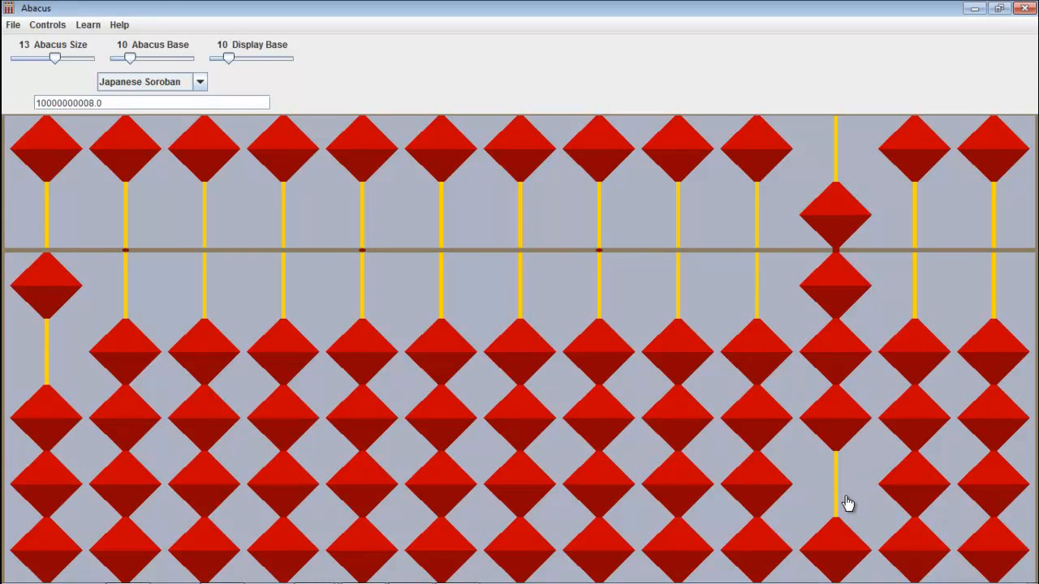
mouse_move(842, 500)
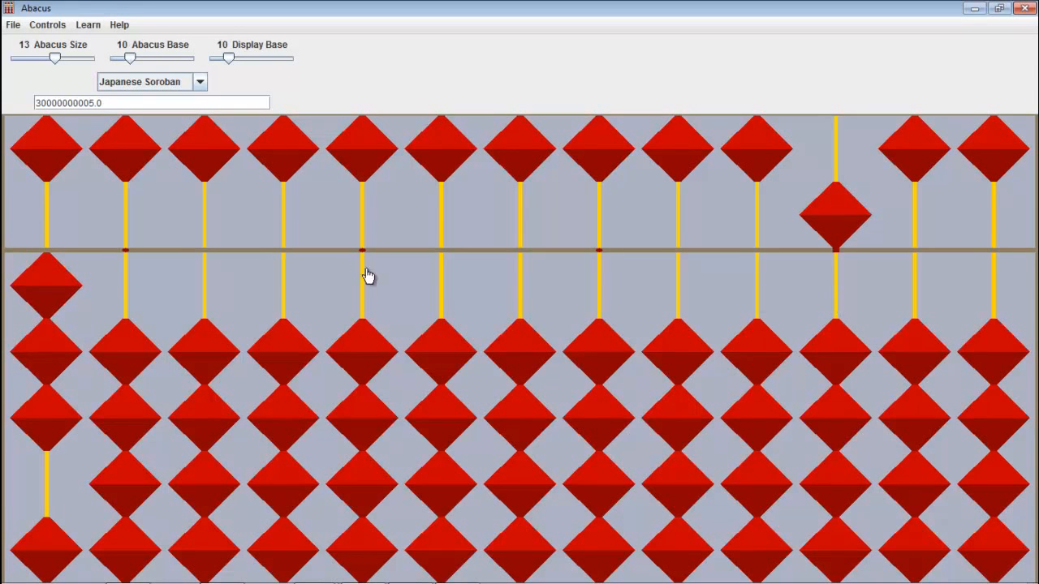
mouse_move(254, 323)
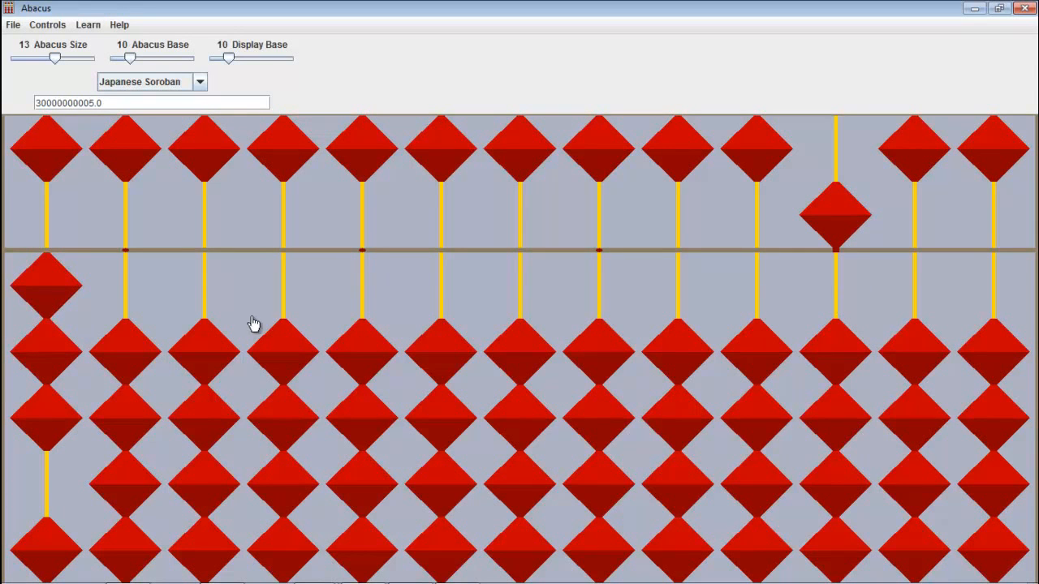
left_click(46, 150)
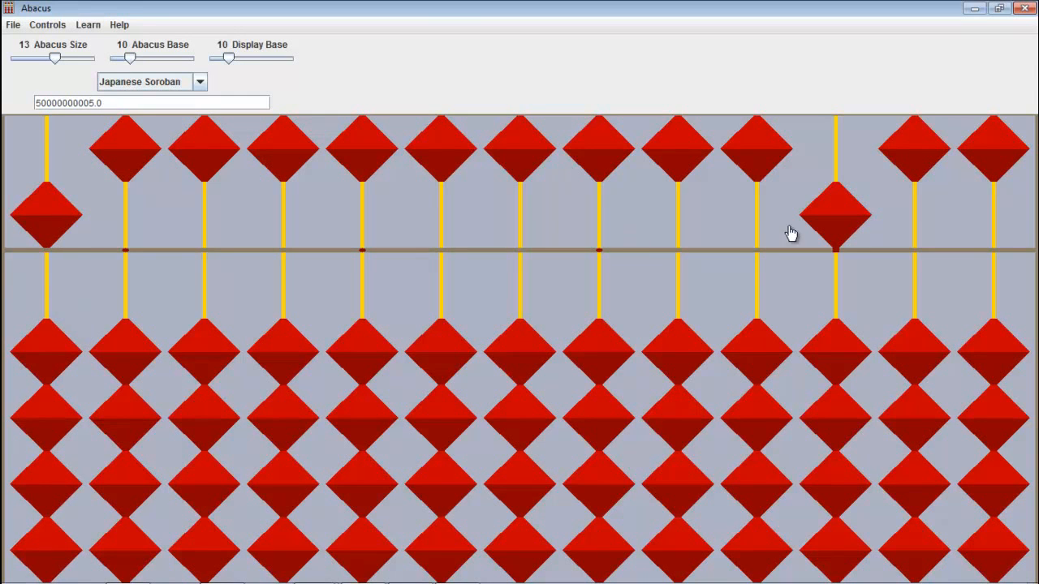
left_click(837, 215)
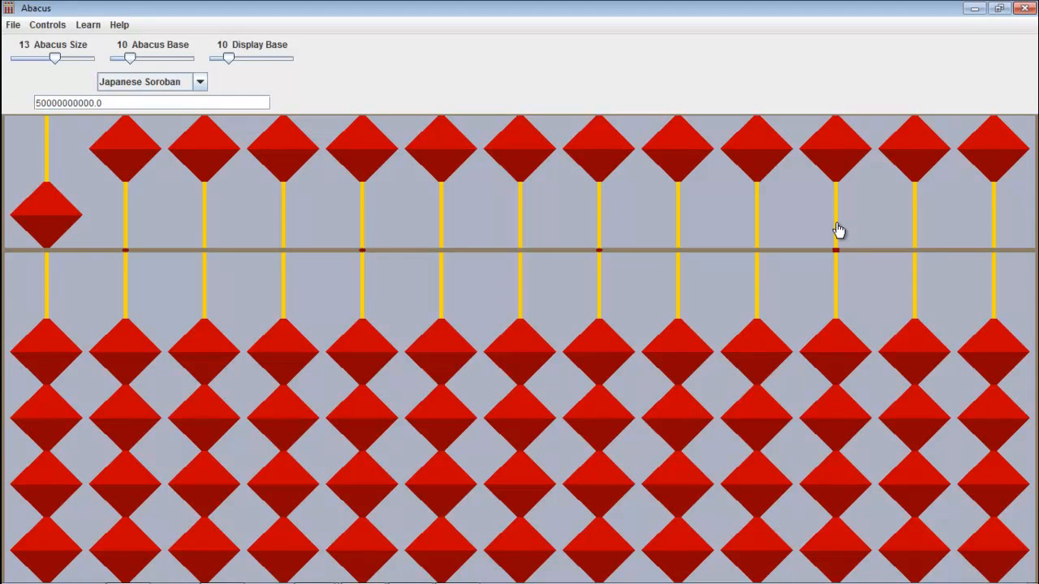
mouse_move(779, 350)
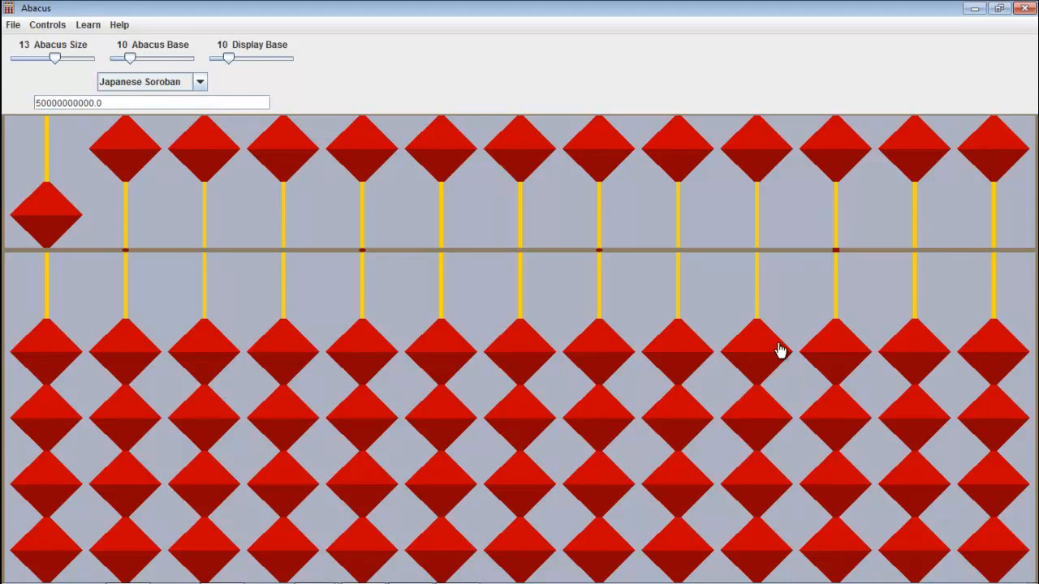
mouse_move(45, 362)
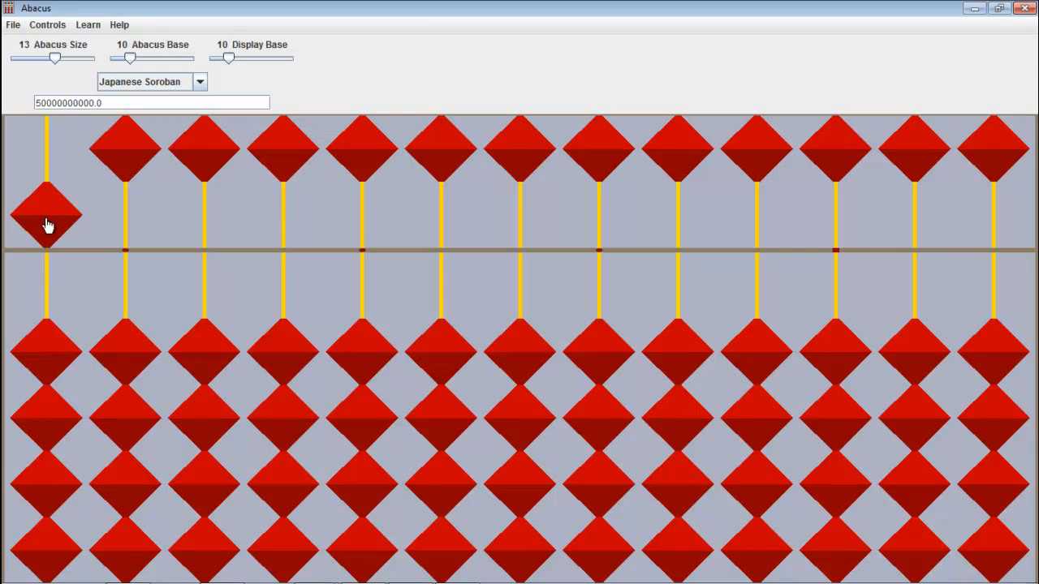
left_click(45, 215)
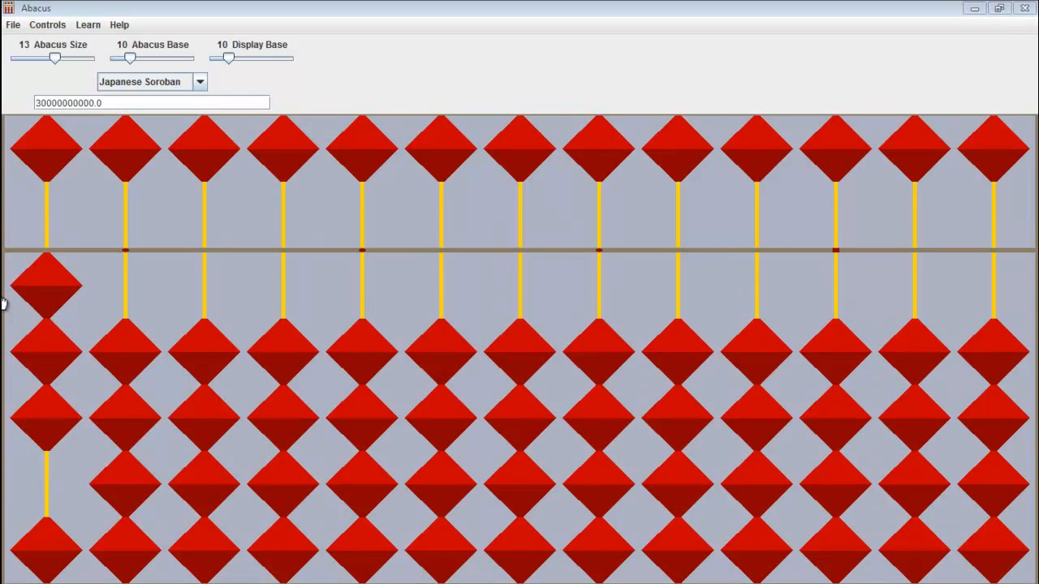
- Clear the soroban, enter 1156 on the right and 1 on the leftmost rod
left_click(45, 284)
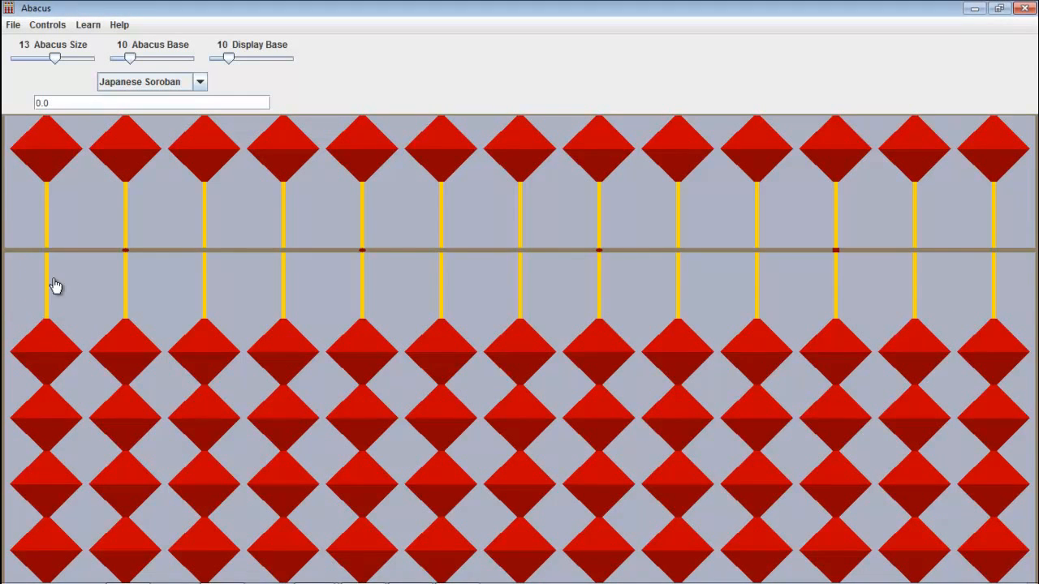
mouse_move(808, 371)
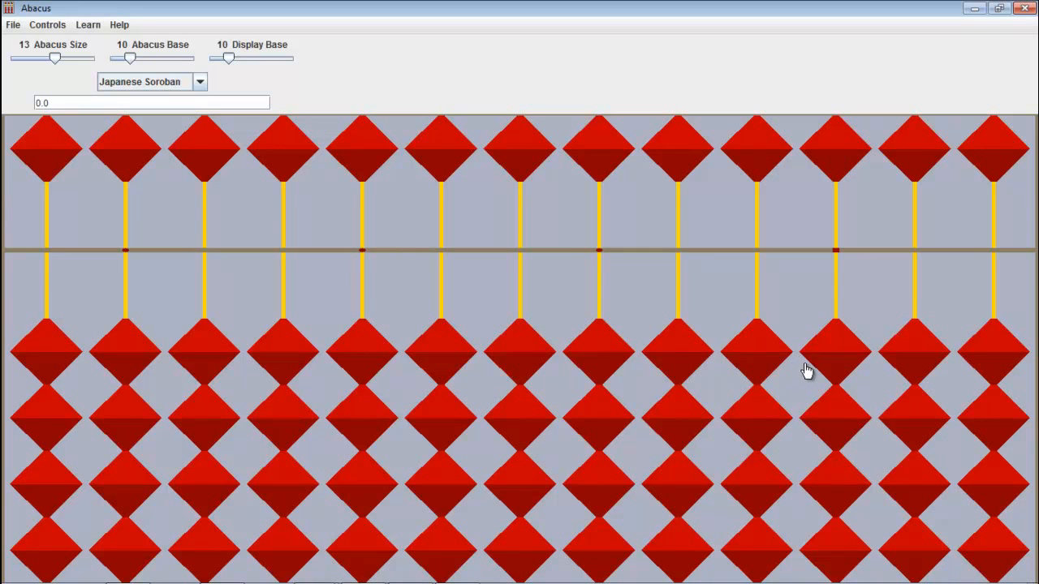
left_click(598, 341)
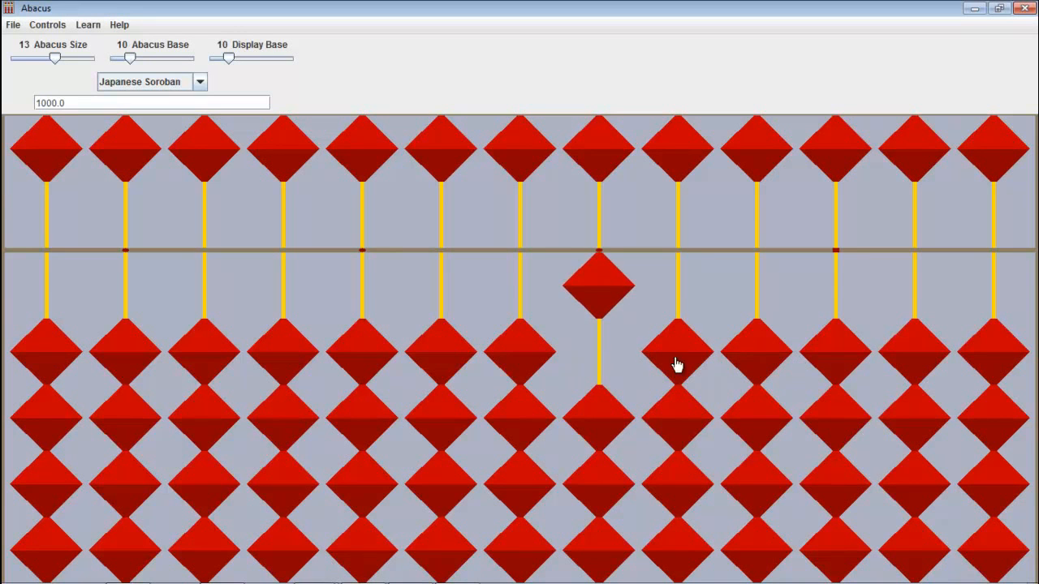
left_click(678, 349)
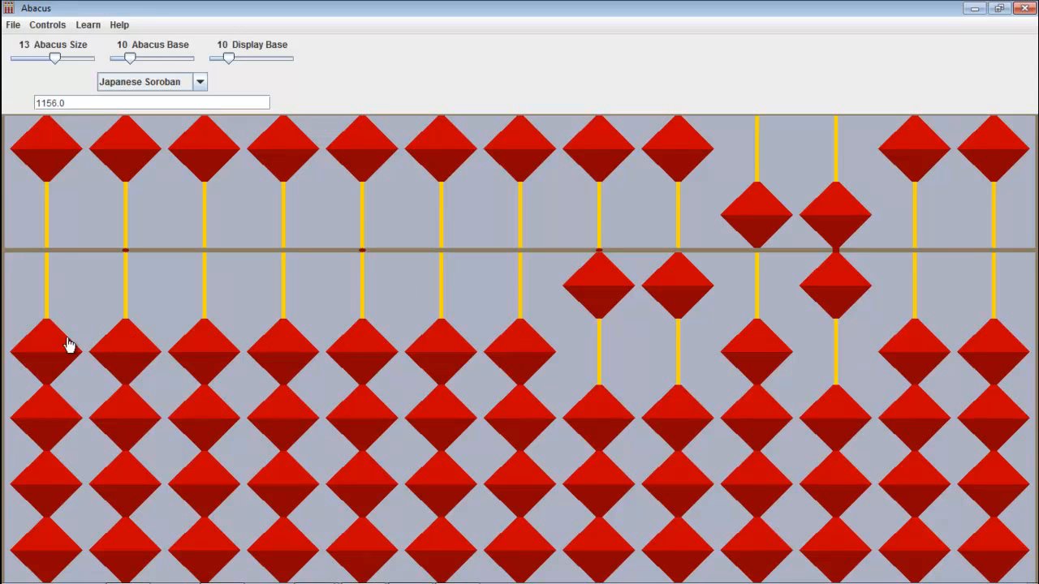
left_click(46, 345)
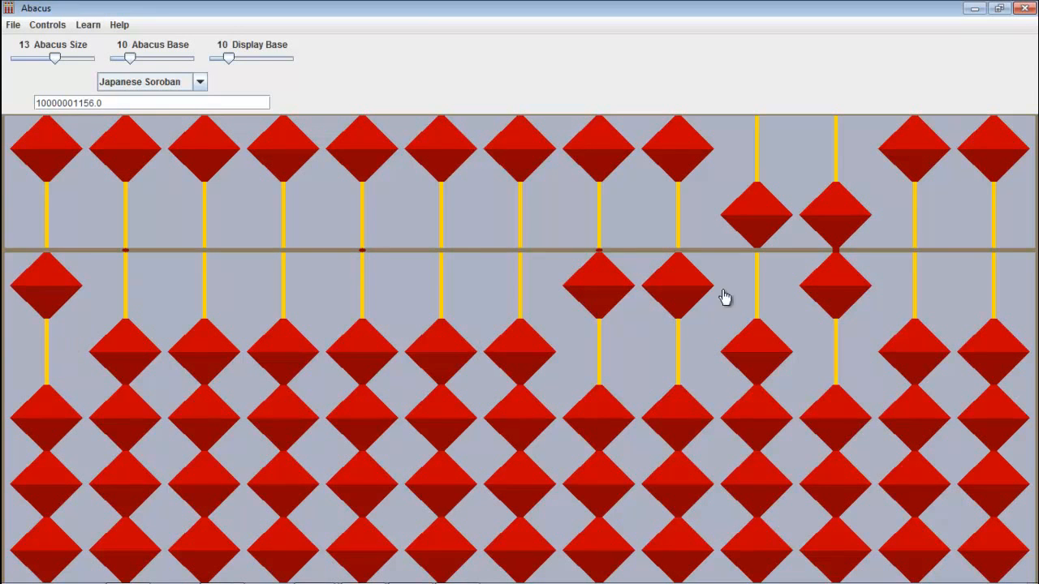
mouse_move(680, 286)
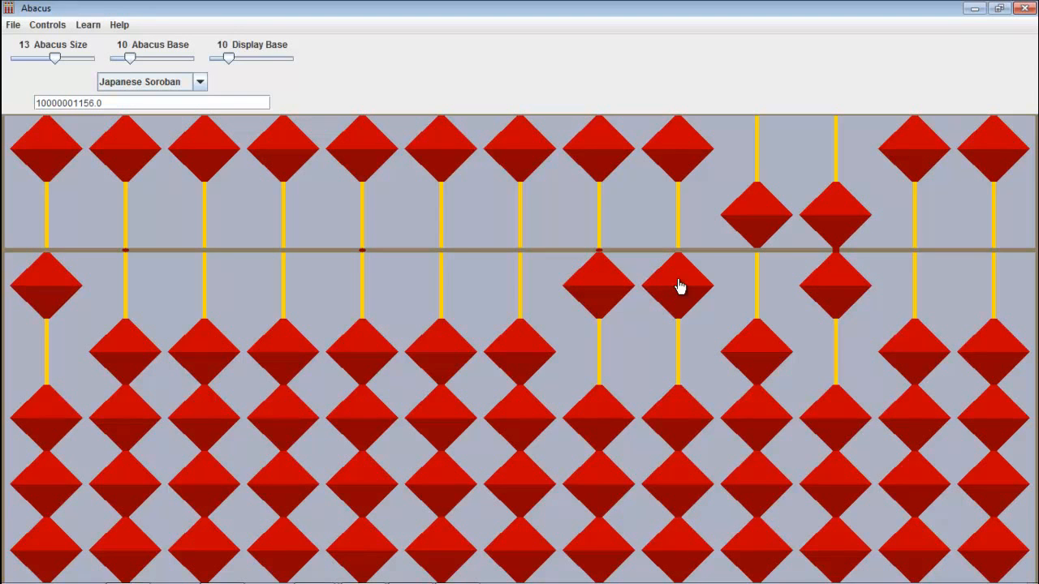
mouse_move(672, 313)
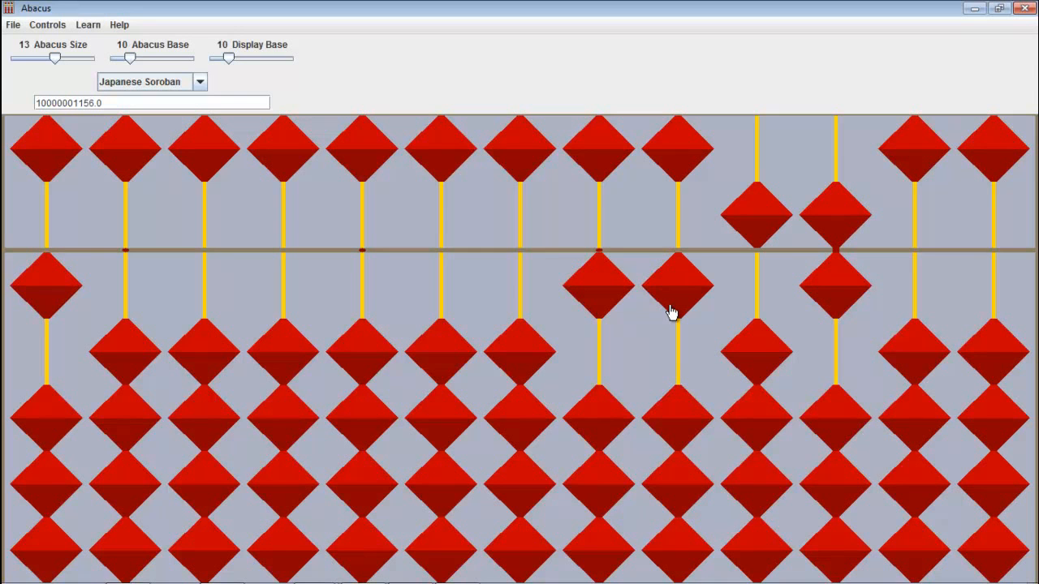
- Subtract 1, 3 and 5 from 11, leaving 256 with 5 on the left
left_click(678, 284)
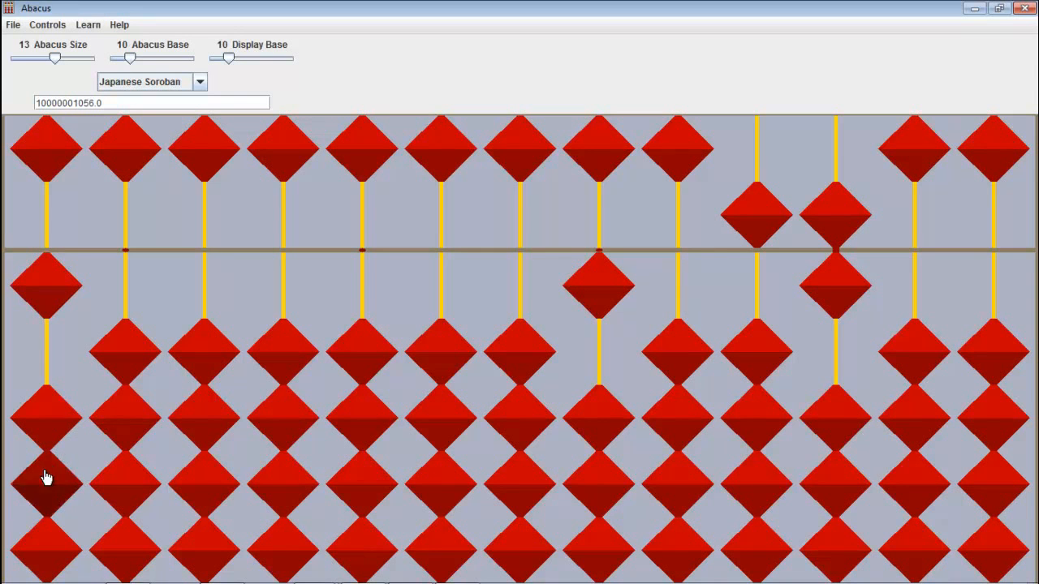
left_click(46, 478)
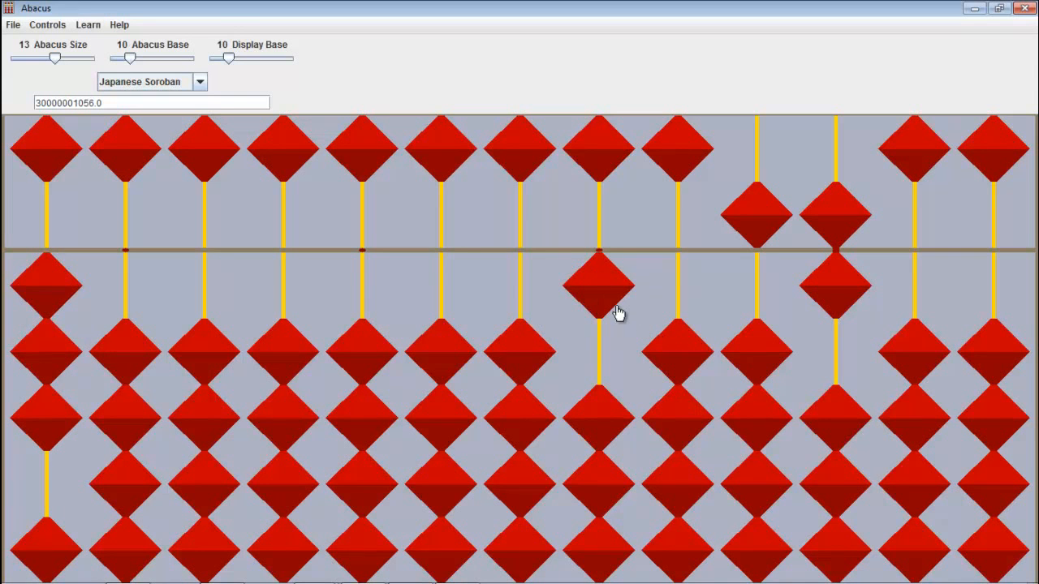
left_click(599, 284)
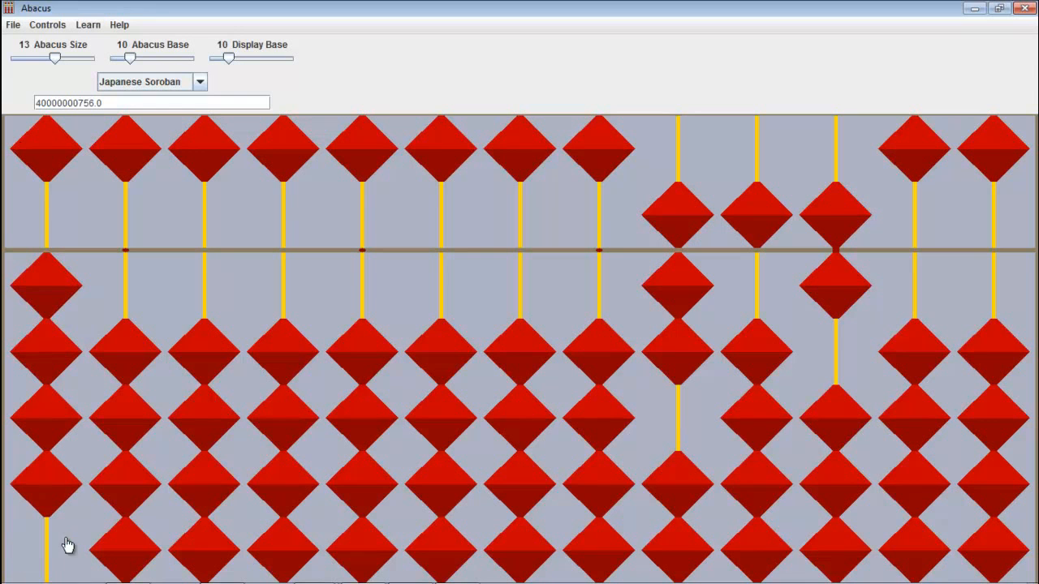
left_click(46, 276)
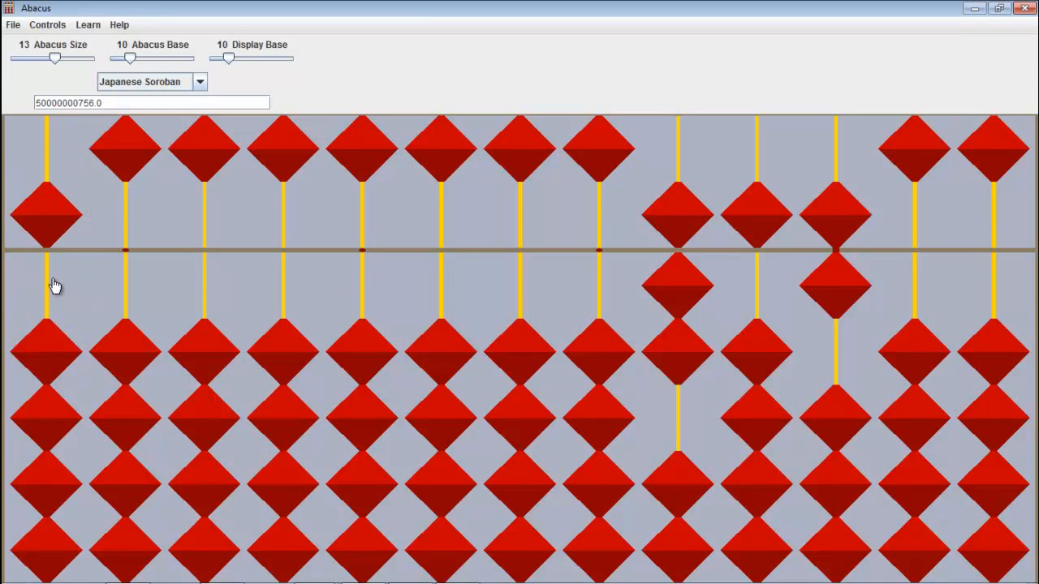
mouse_move(679, 227)
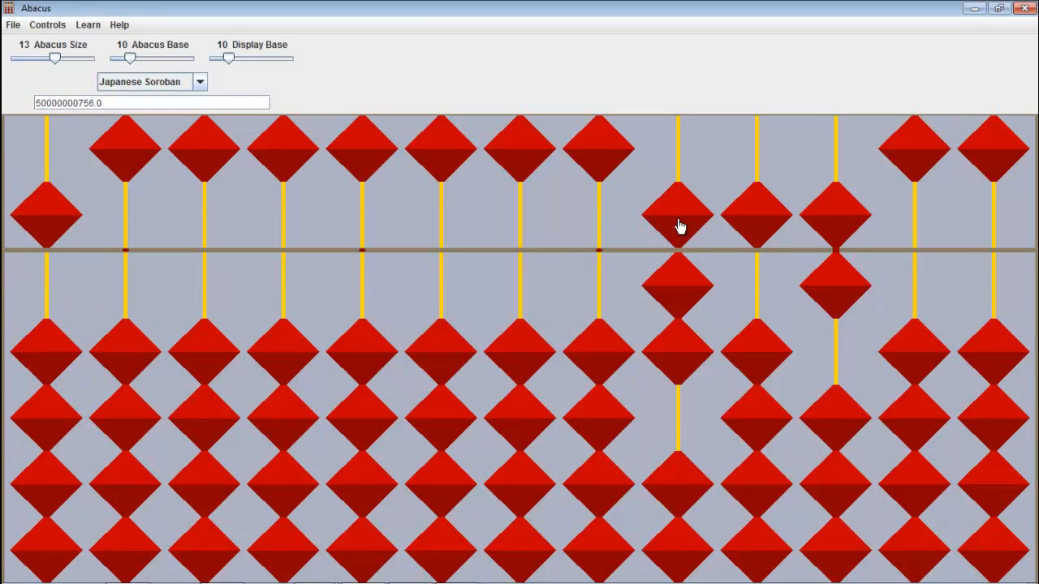
left_click(678, 216)
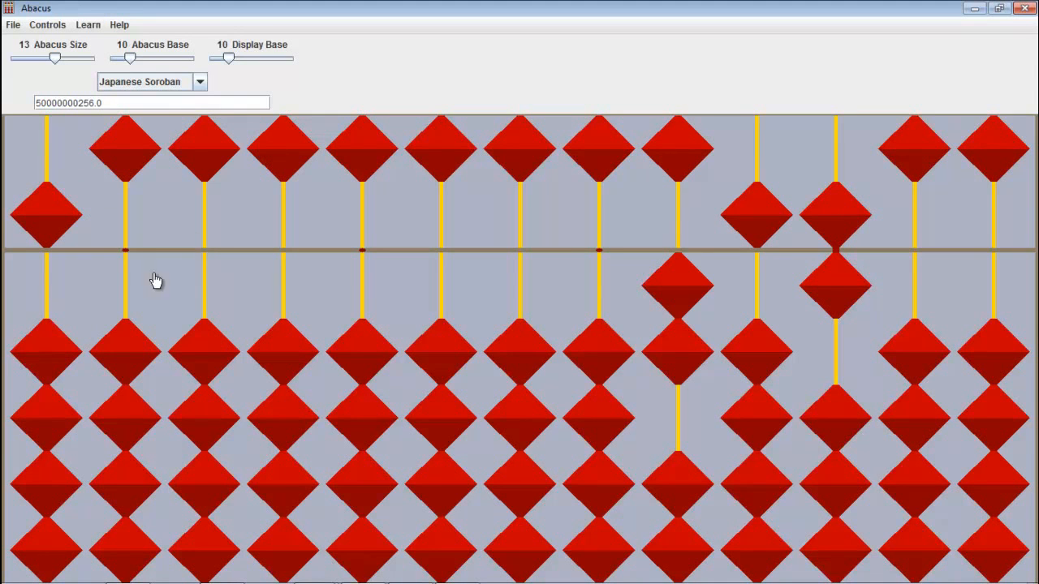
mouse_move(520, 301)
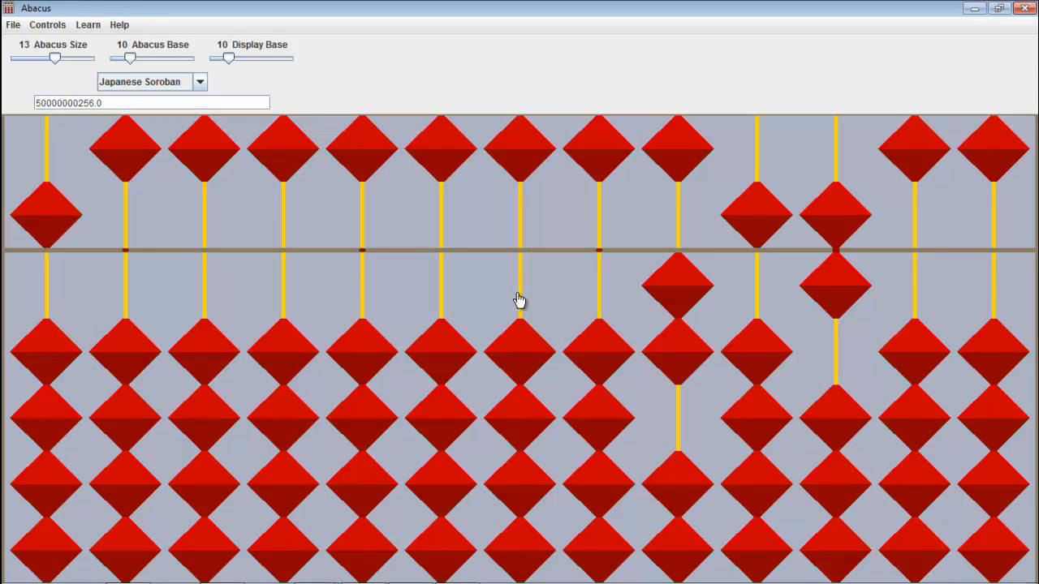
mouse_move(162, 237)
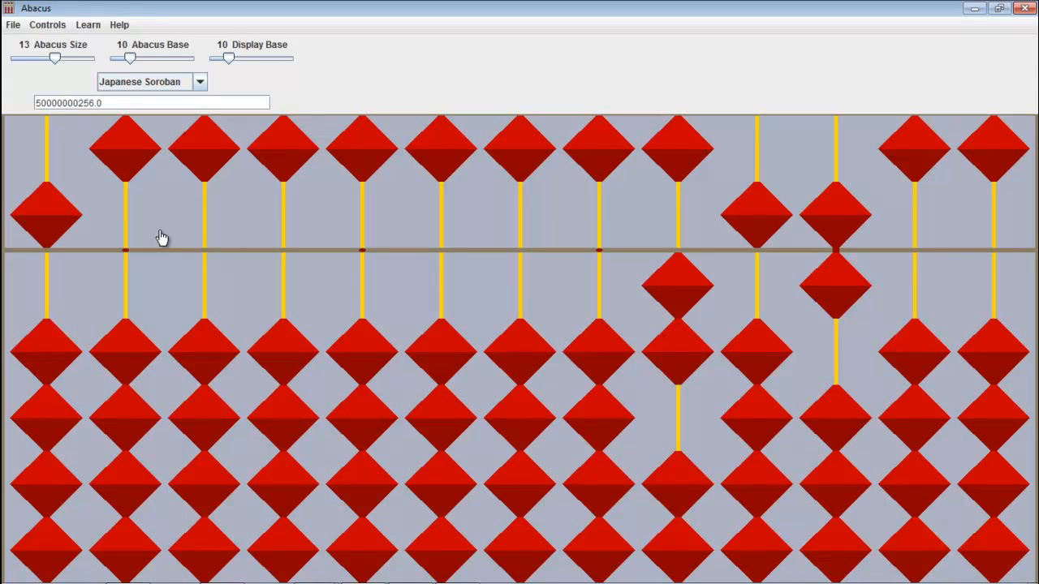
mouse_move(112, 214)
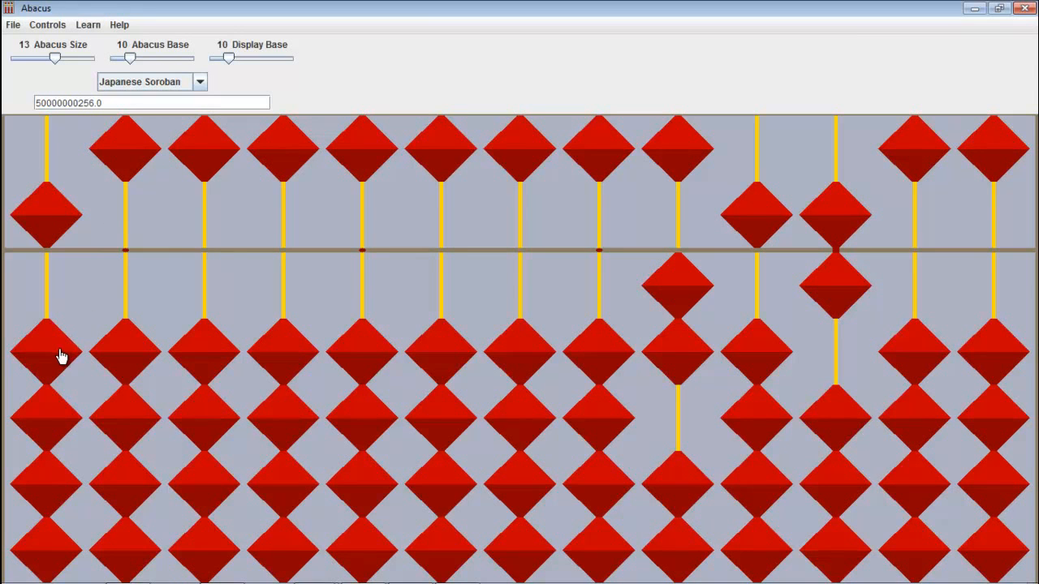
- Set 61 on the left, subtract it from 256, and change it to 63
left_click(124, 349)
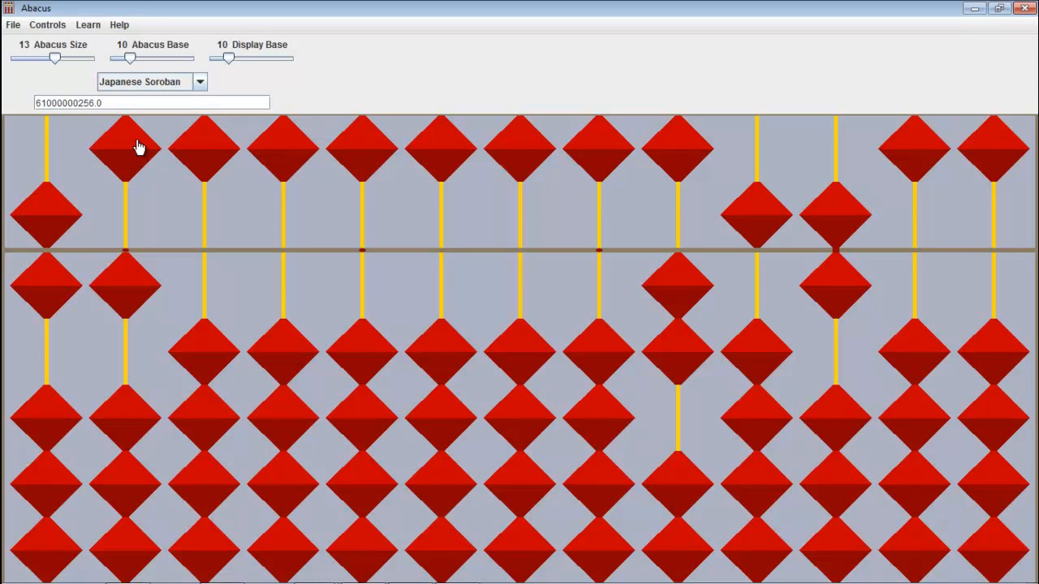
mouse_move(599, 269)
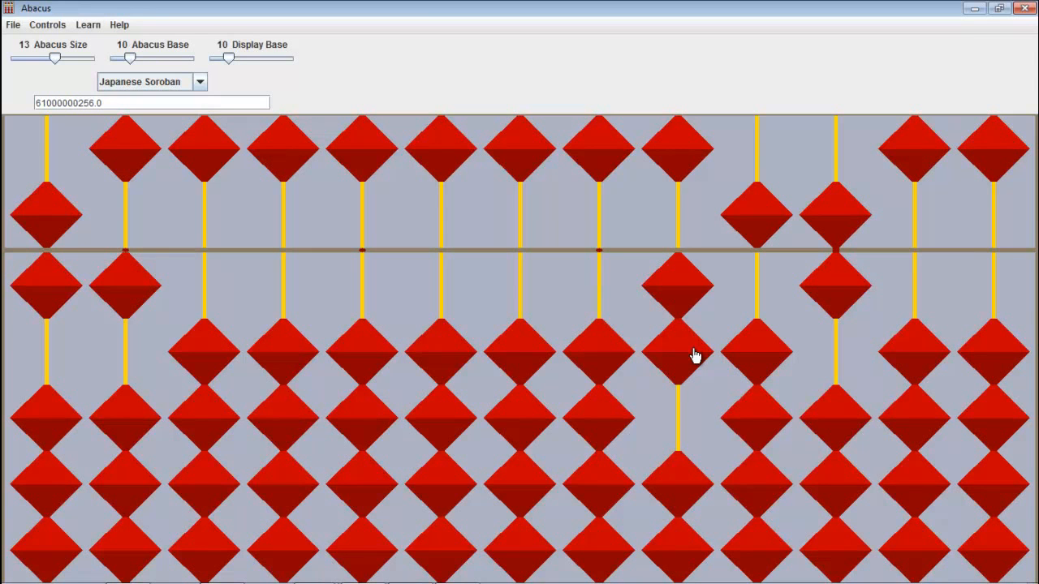
left_click(678, 357)
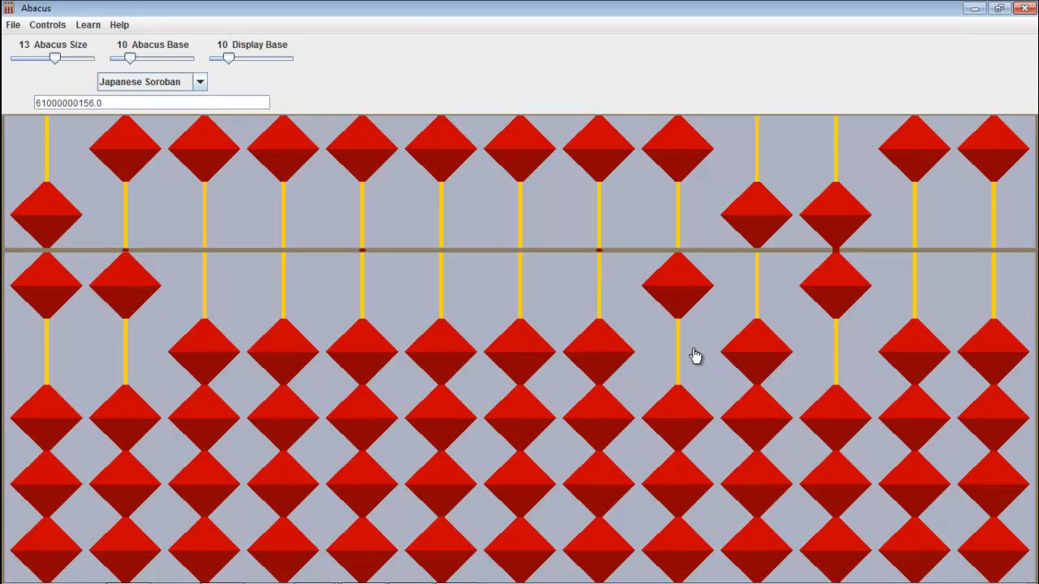
mouse_move(771, 502)
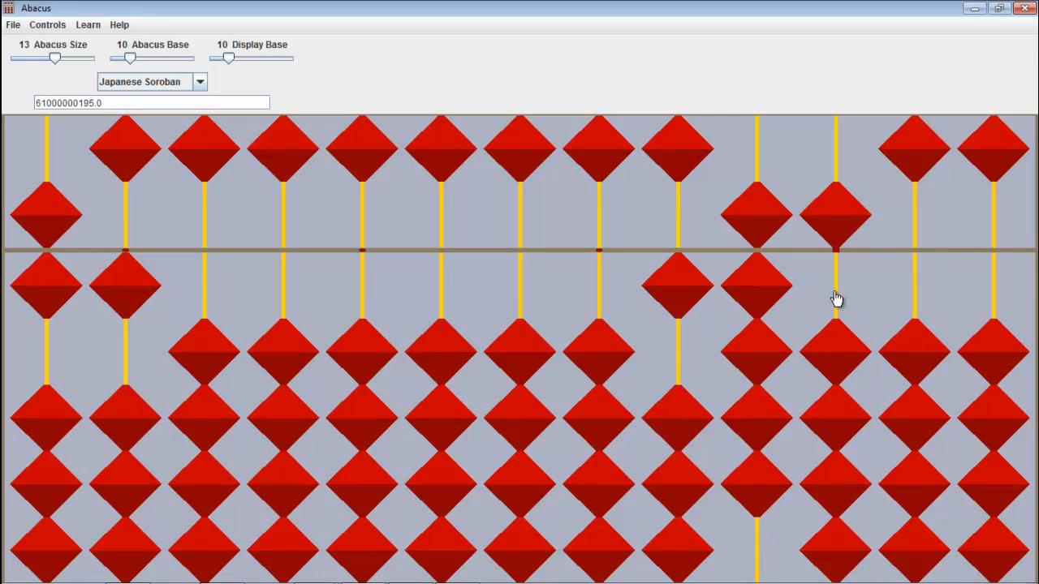
mouse_move(355, 337)
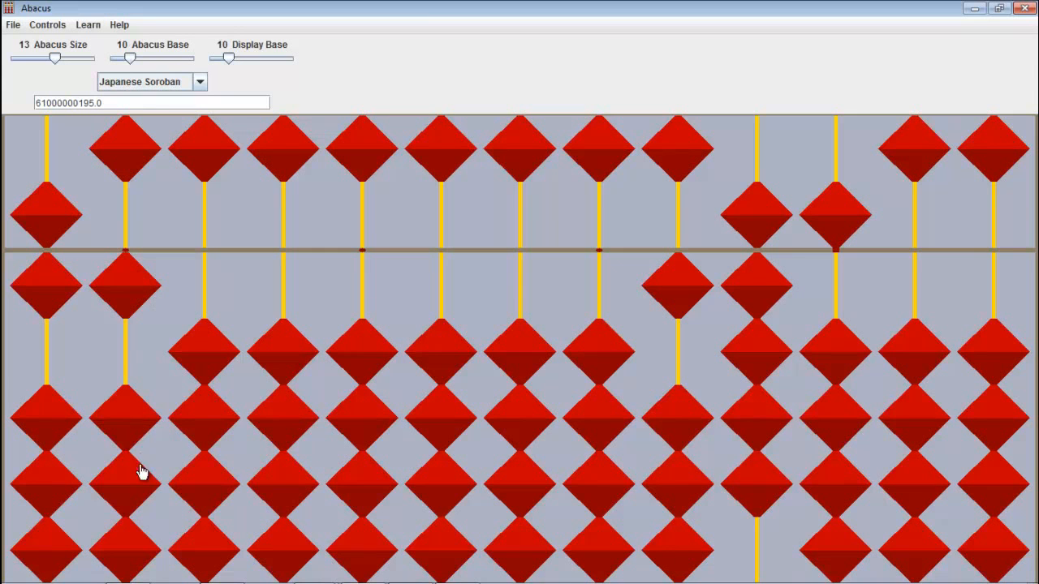
left_click(125, 479)
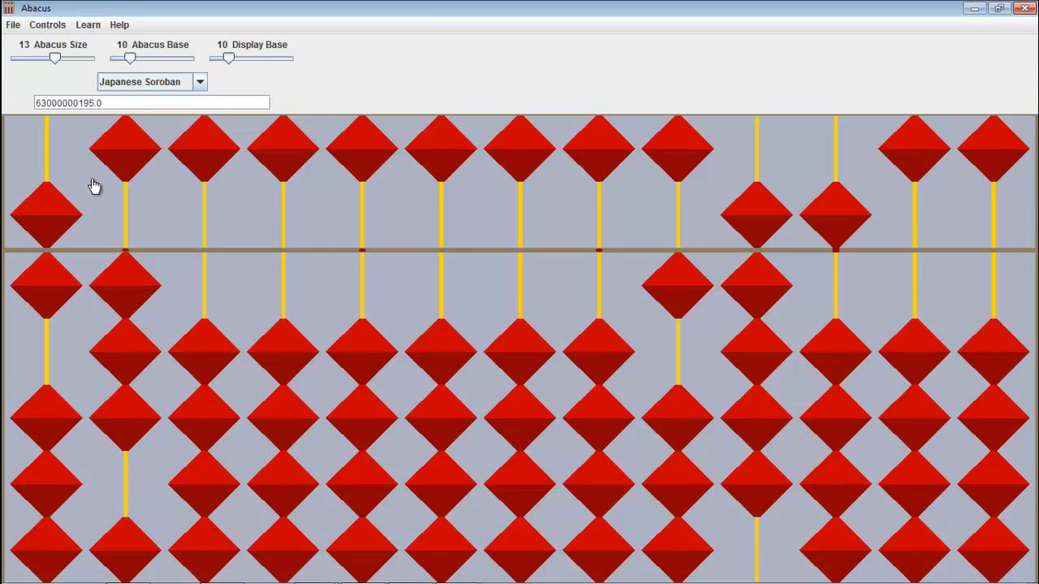
mouse_move(109, 141)
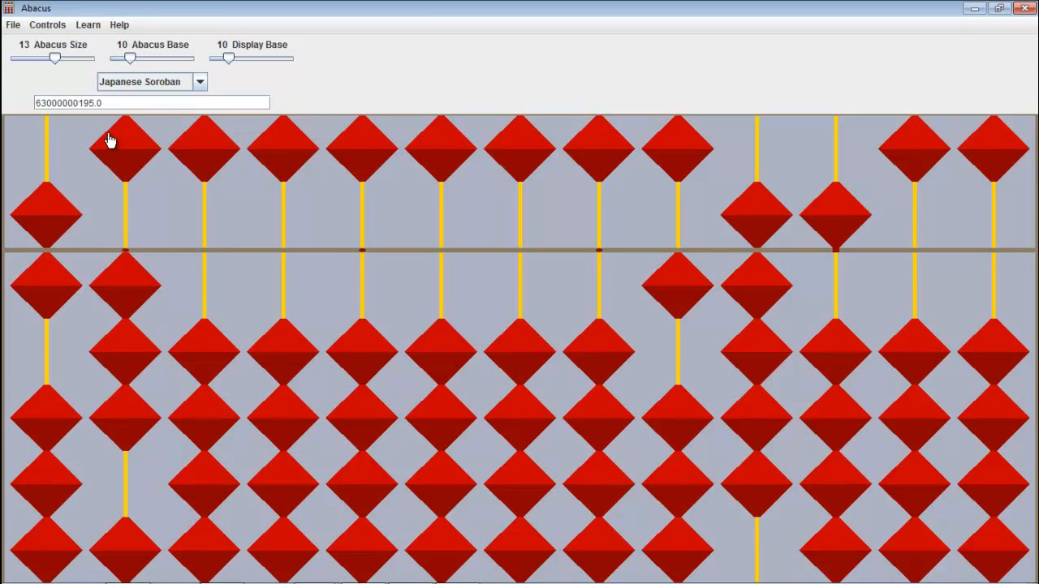
mouse_move(122, 125)
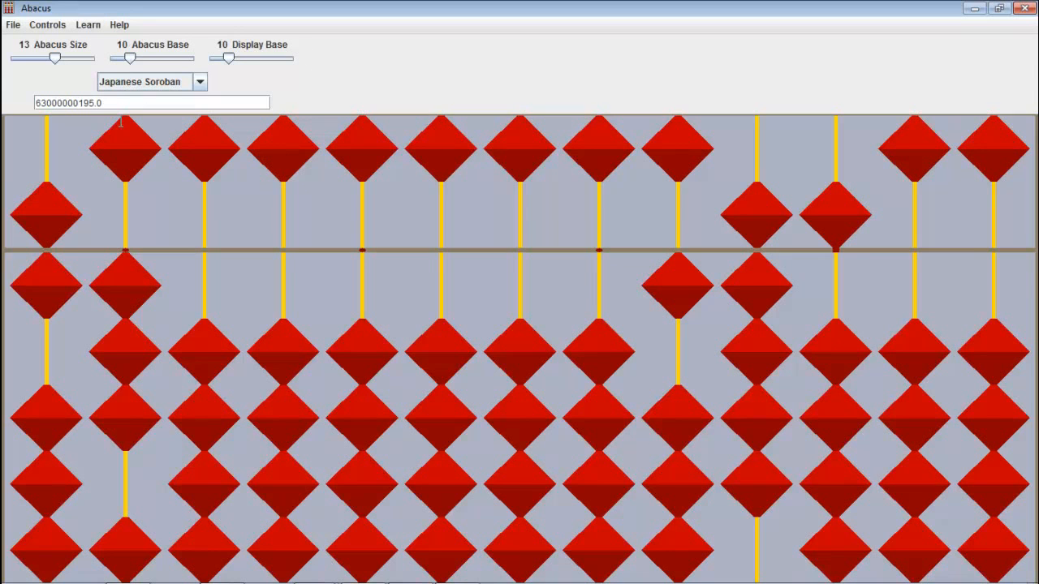
mouse_move(735, 371)
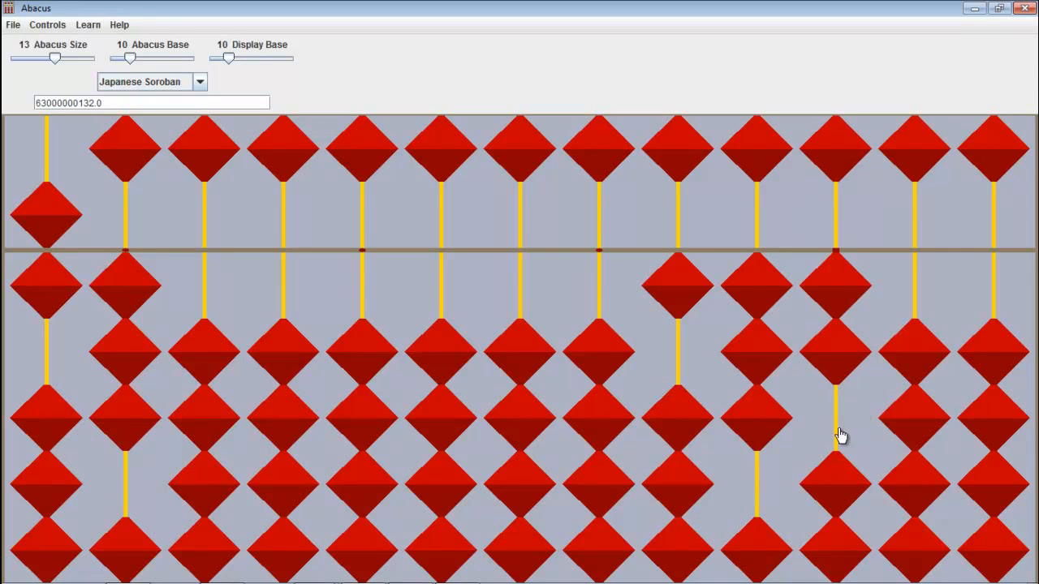
mouse_move(863, 398)
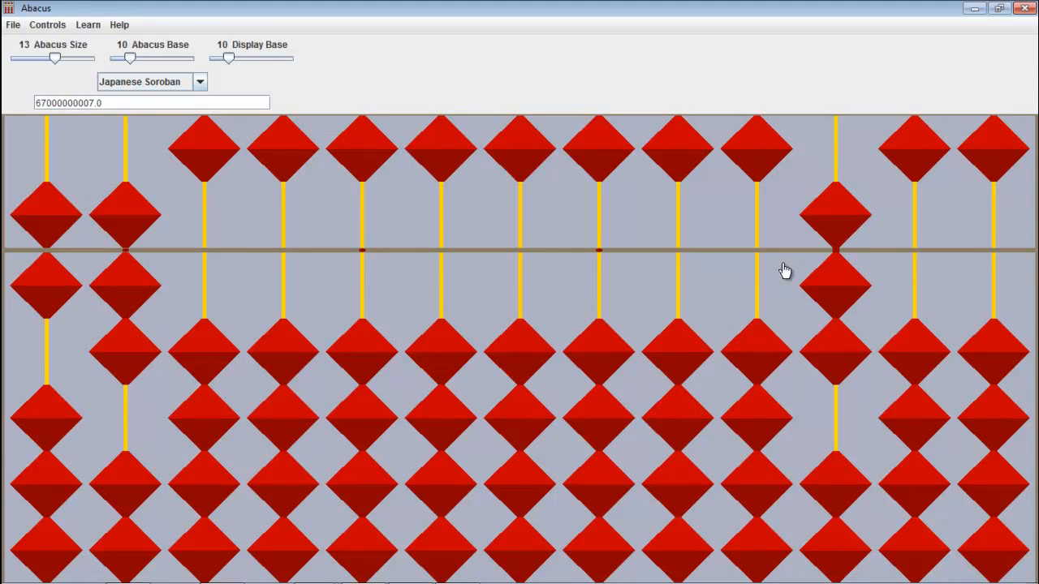
- Clear the final 7 so the remainder is zero with 67 on the left
left_click(836, 285)
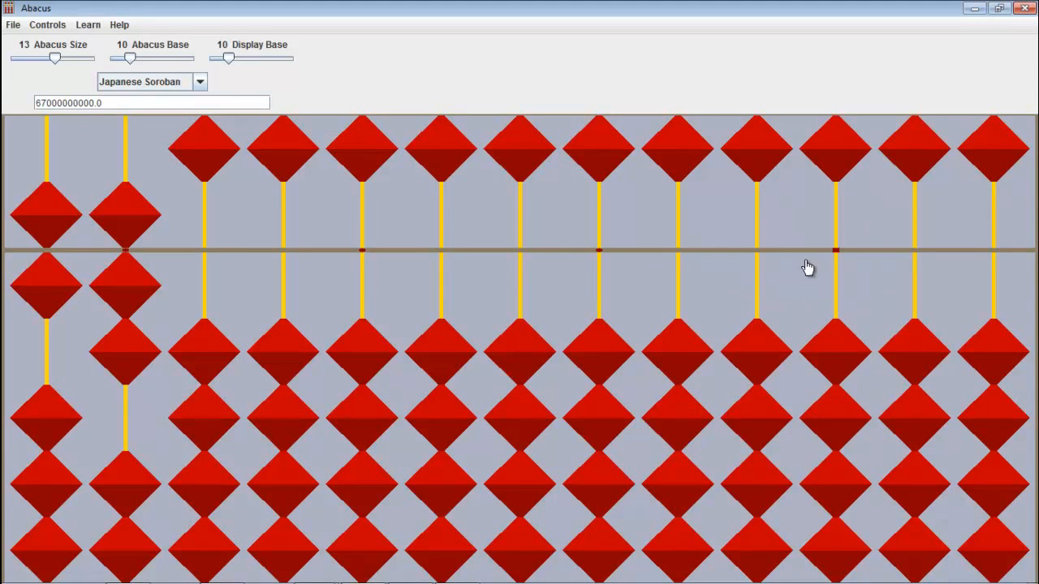
mouse_move(281, 302)
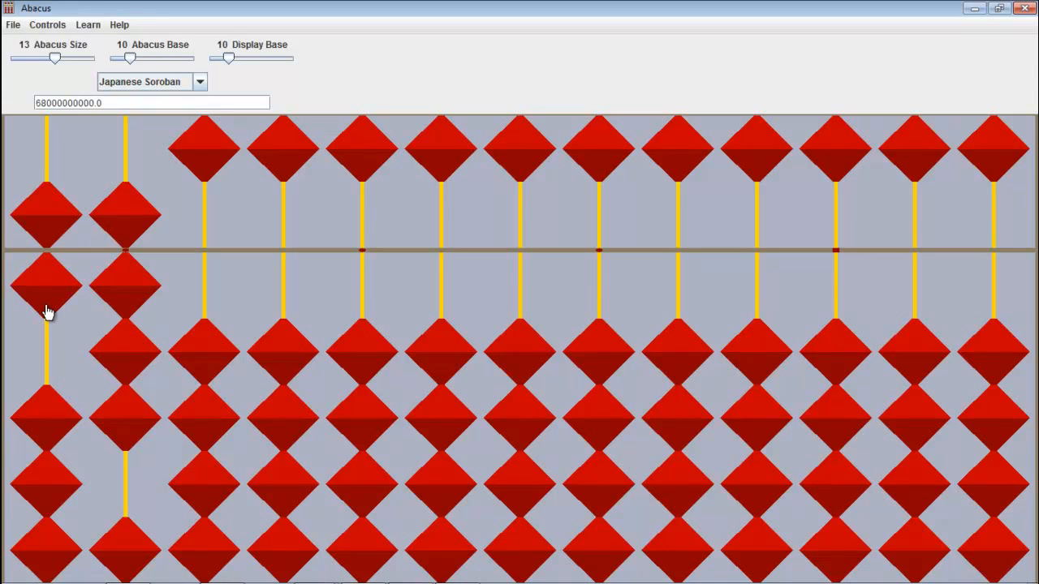
- Rework the left digits of 68 toward half, showing 14 on the display
left_click(124, 296)
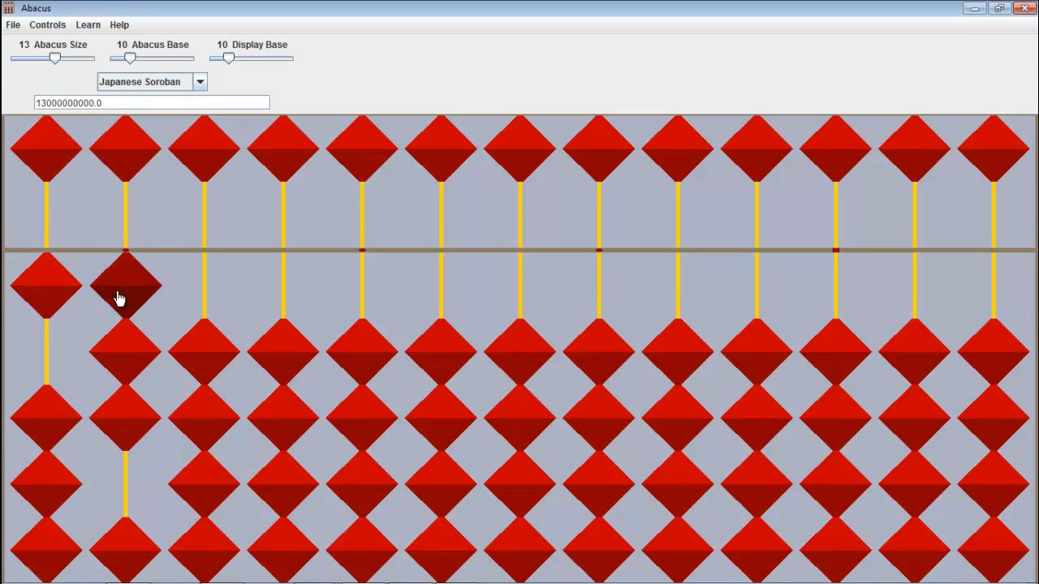
left_click(124, 288)
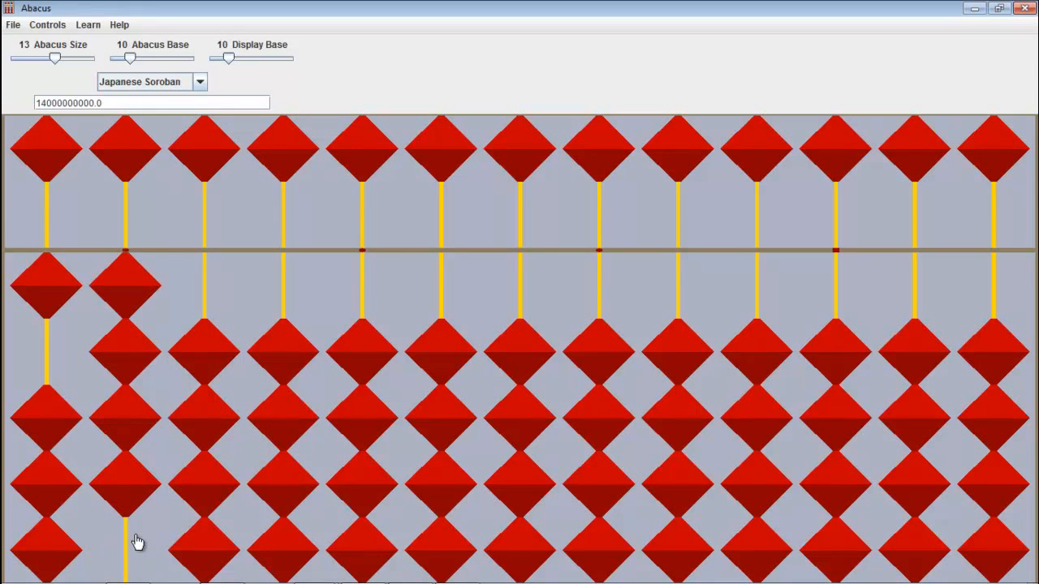